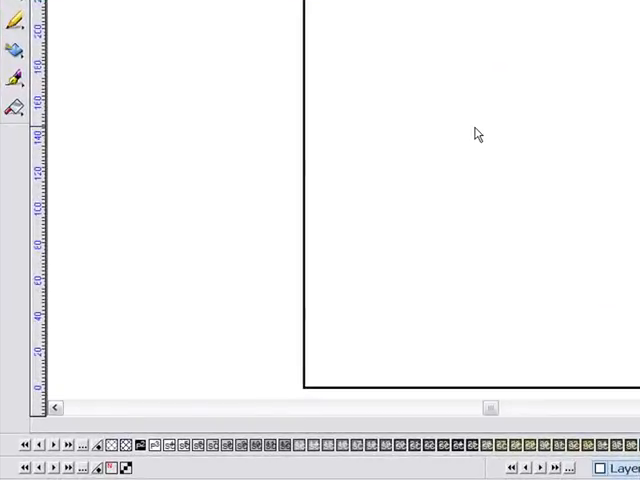
mouse_move(204, 326)
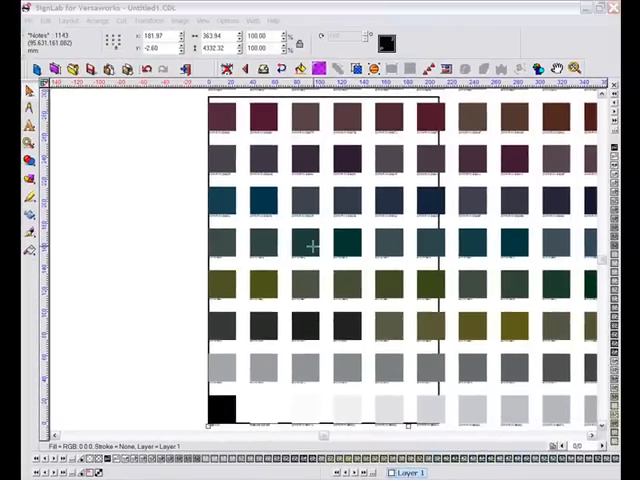
Select the strip's upper swatches and place them as a second column beside the rest.
click(304, 244)
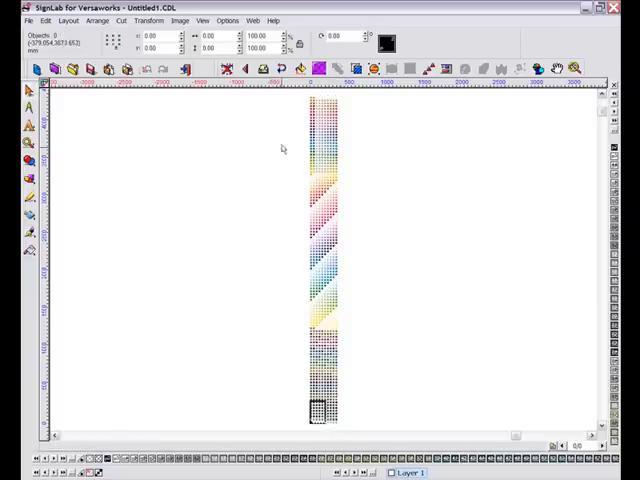
drag(290, 100, 382, 270)
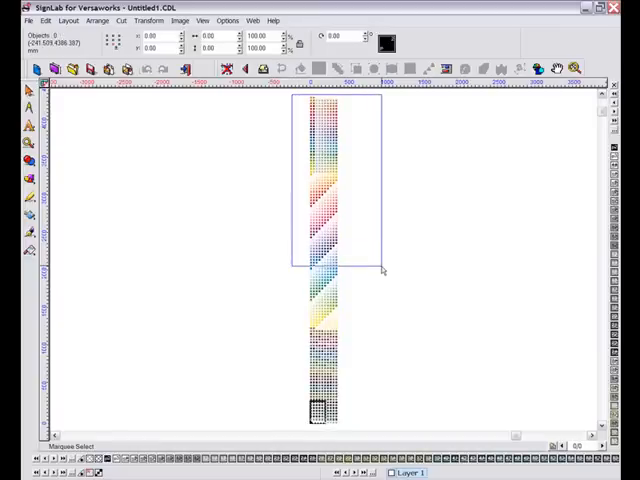
drag(378, 270, 378, 280)
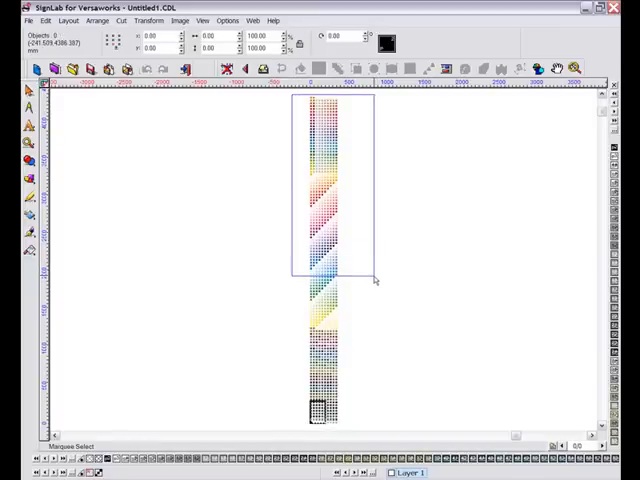
click(332, 190)
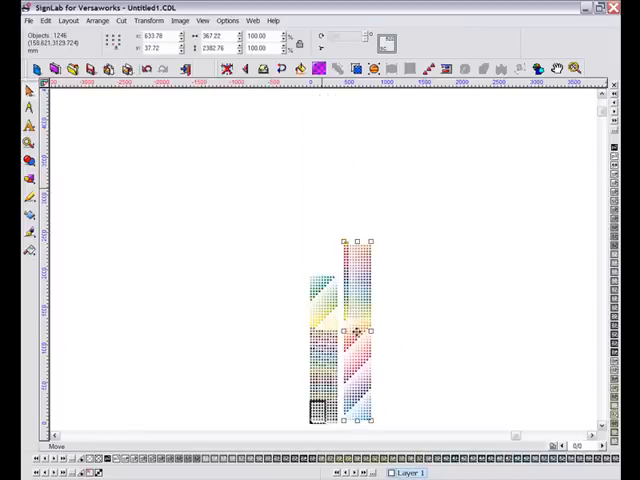
Browse the Find Colour palette list and highlight RVW-DK49K (CMYK 0 25 100 60).
click(400, 382)
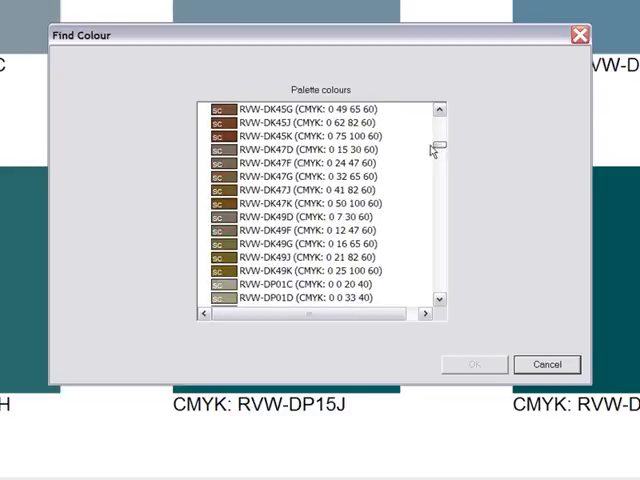
click(320, 272)
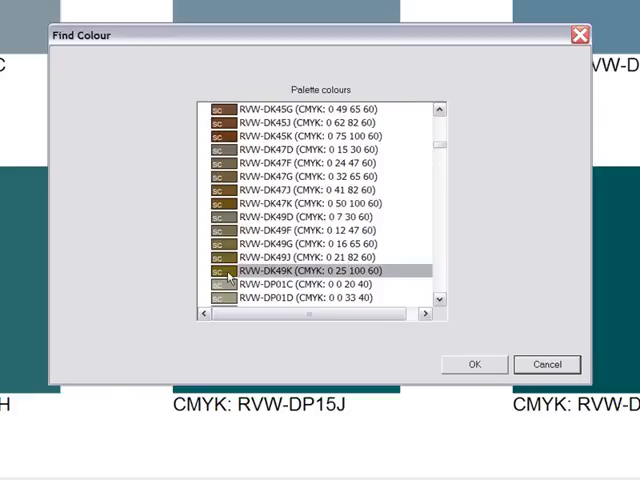
mouse_move(436, 354)
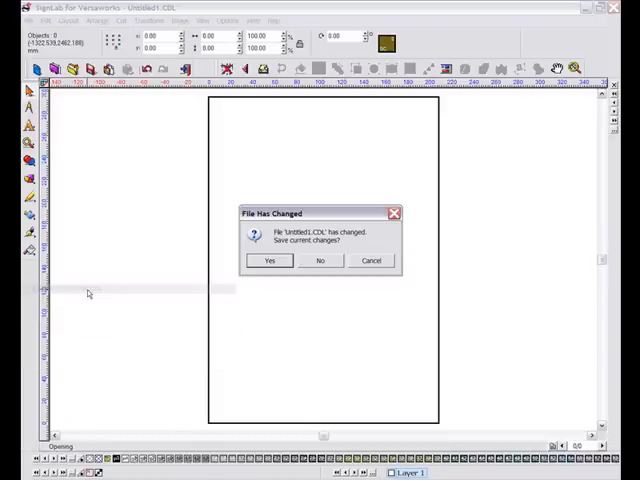
Answer the swatch chart's save prompt so the Fairview Logo Colour Guide can load.
click(320, 260)
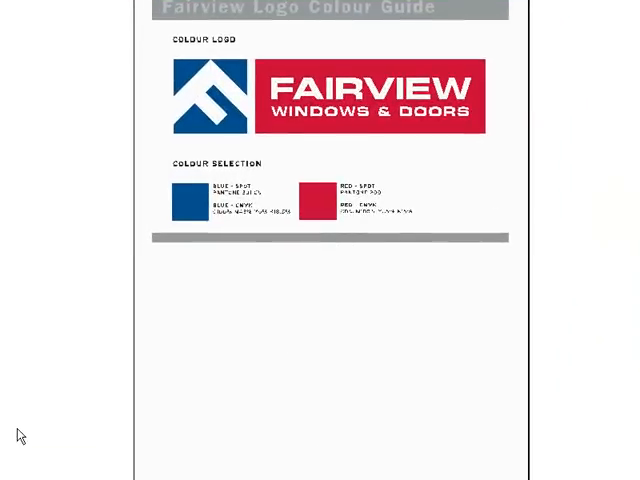
mouse_move(296, 352)
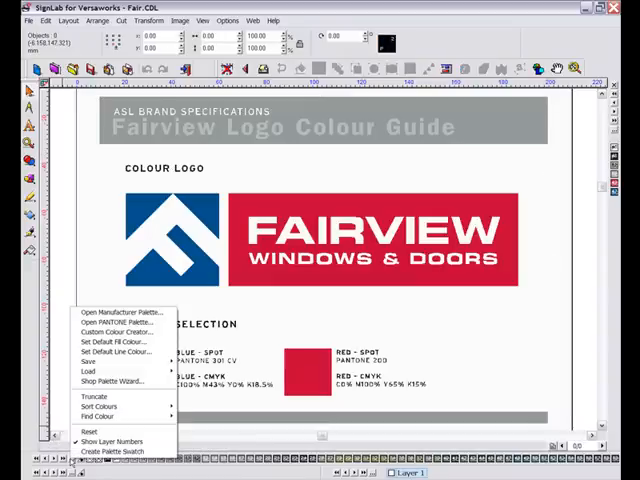
Swap the logo's dark blue for the matching RVW blue from the Find Colour list.
click(98, 412)
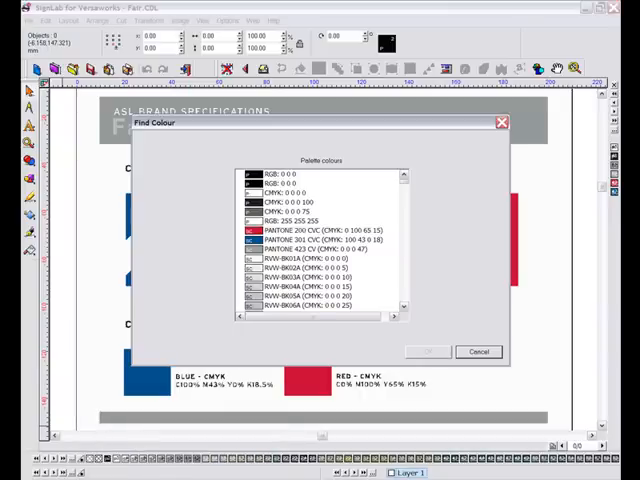
scroll(down, 3)
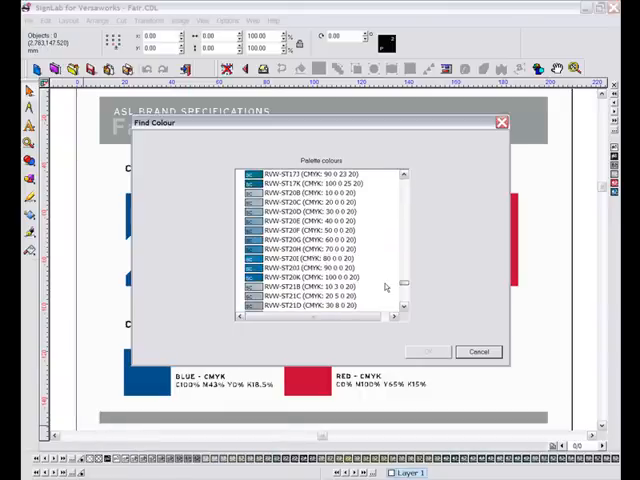
click(478, 352)
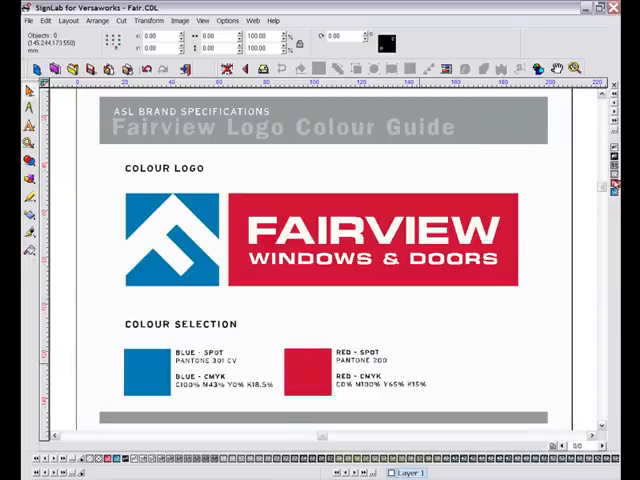
mouse_move(544, 168)
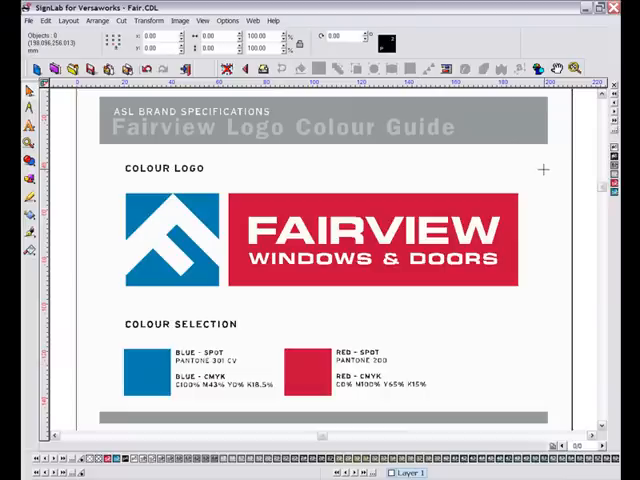